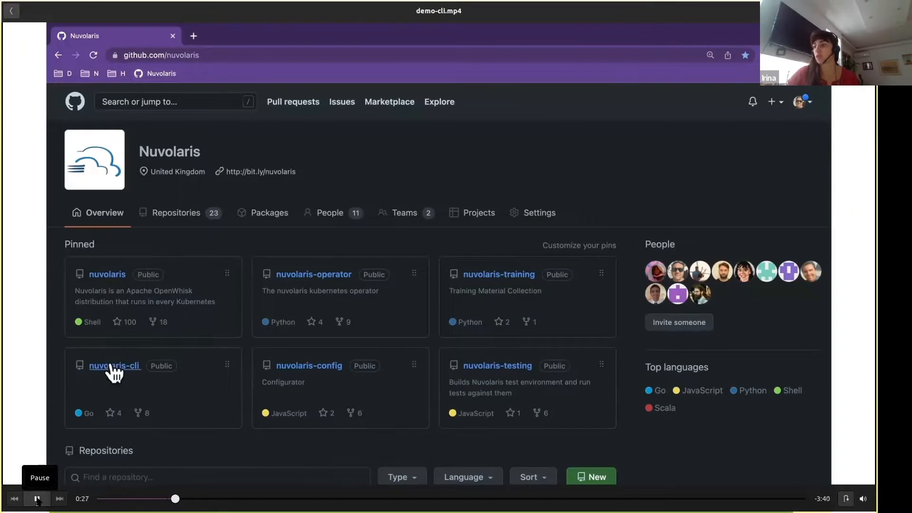
- Open the pinned nuvolaris-cli repository's Releases page and scroll to the v0.1 assets
left_click(114, 366)
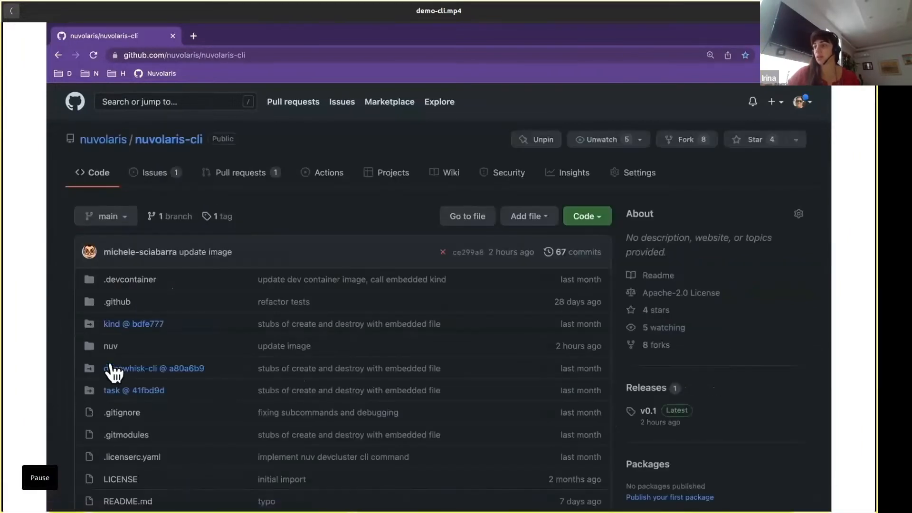
mouse_move(646, 388)
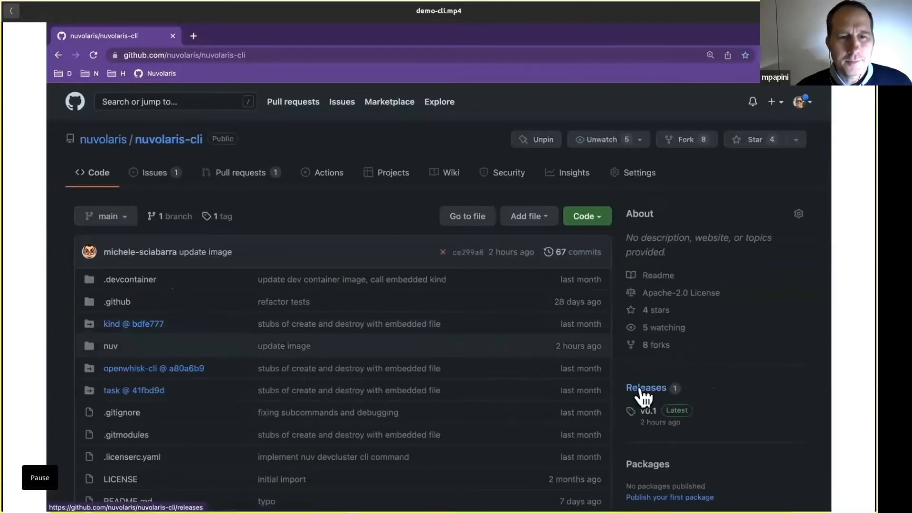
left_click(647, 387)
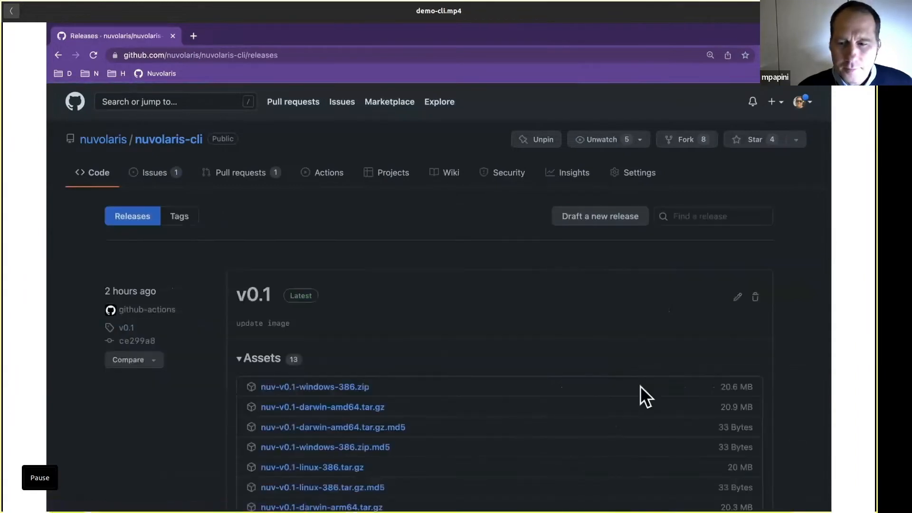
scroll("down", 3)
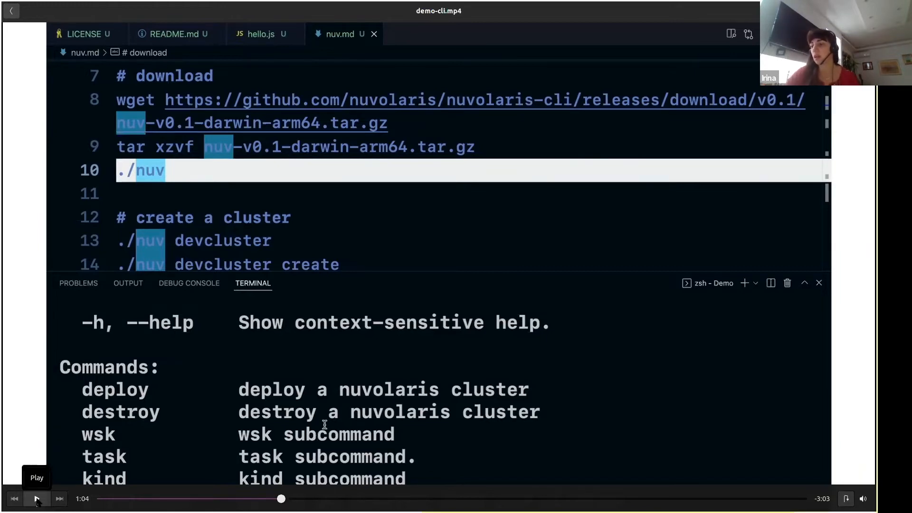
- Clear the terminal after the ./nuv help listing
left_click(36, 498)
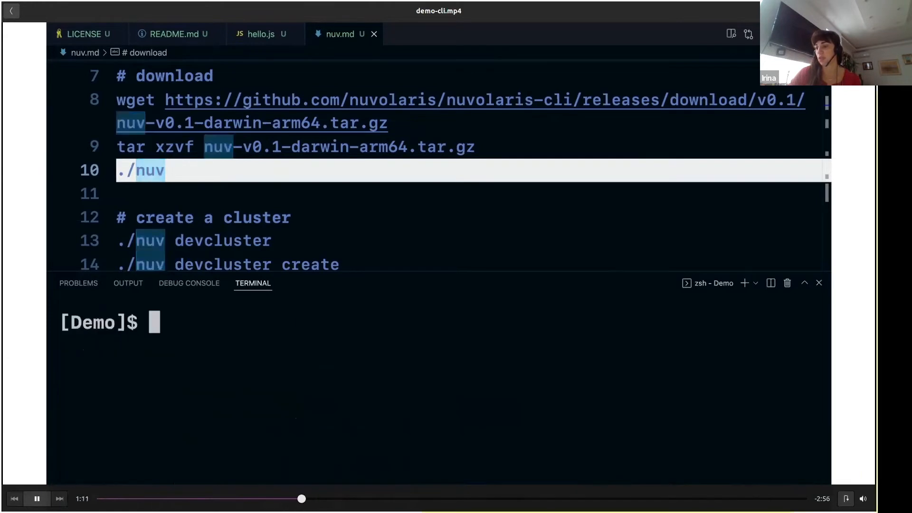
- Create the nuvolaris devcluster, confirm both nodes are Ready, and clear the terminal
scroll("down", 3)
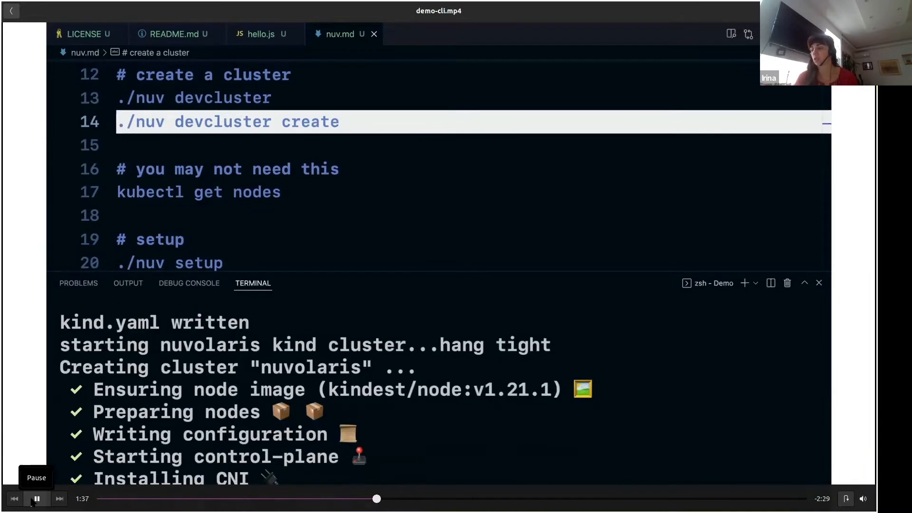
scroll("down", 3)
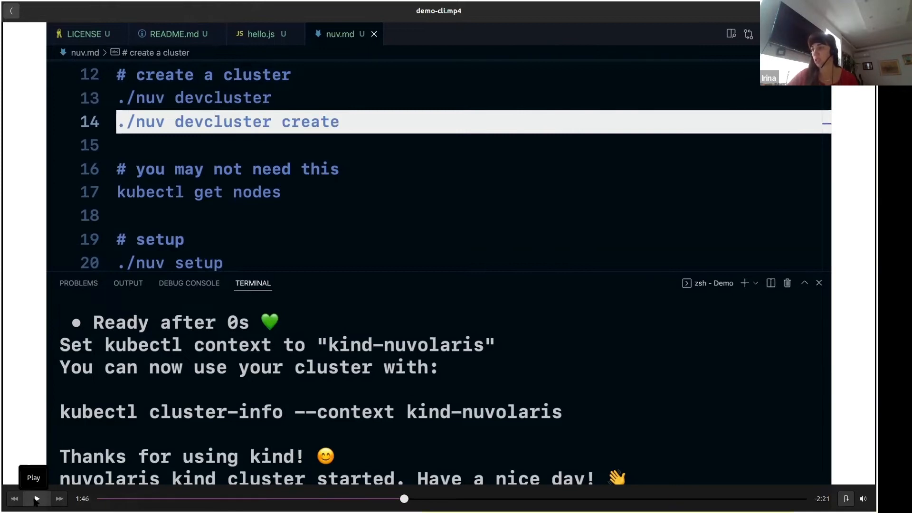
left_click(36, 499)
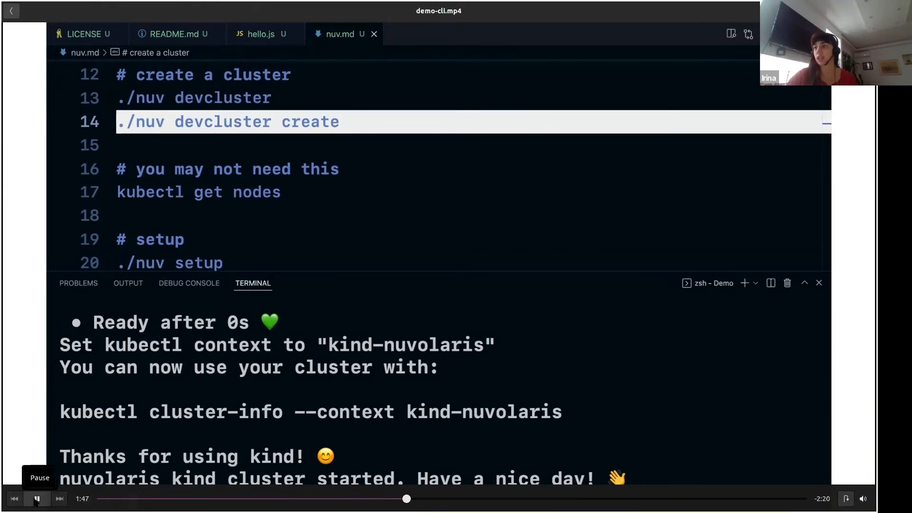
scroll("down", 3)
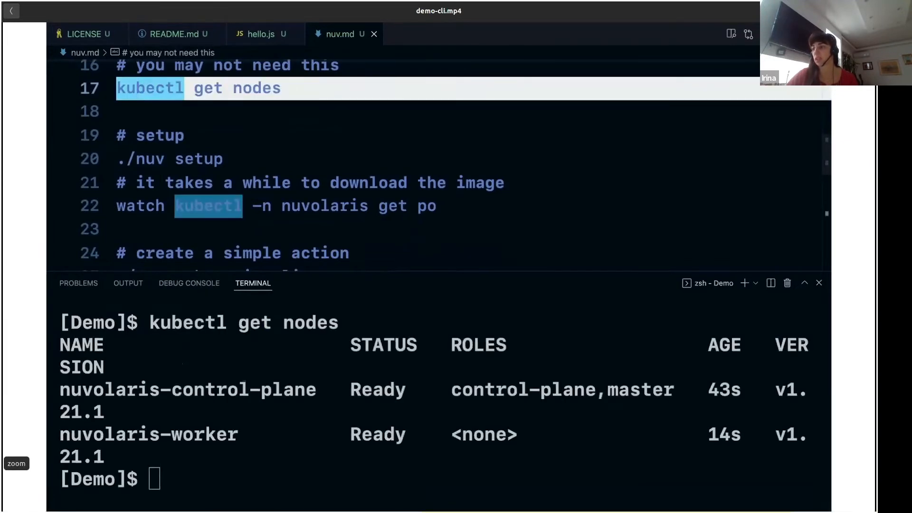
scroll("down", 3)
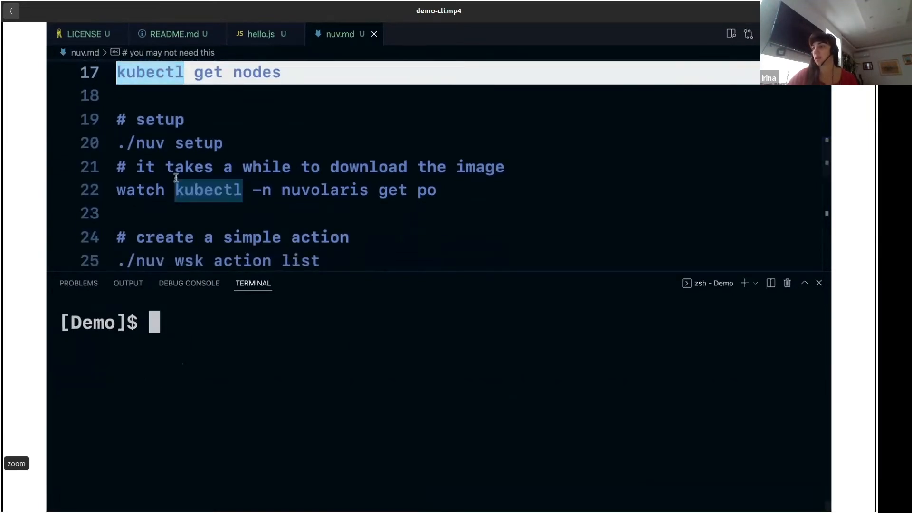
- Run ./nuv setup to create the nuvolaris namespace, whisk resources and .wskprops file
scroll("down", 3)
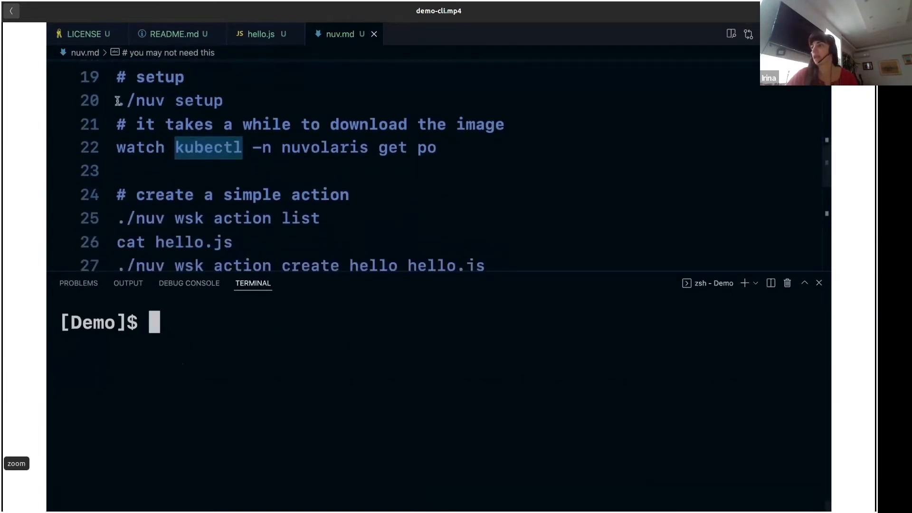
type("./nuv setup")
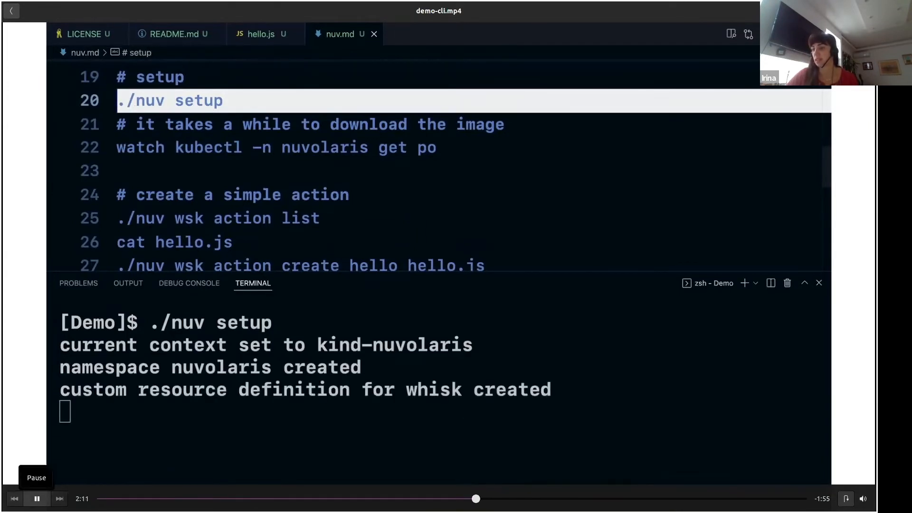
left_click(36, 498)
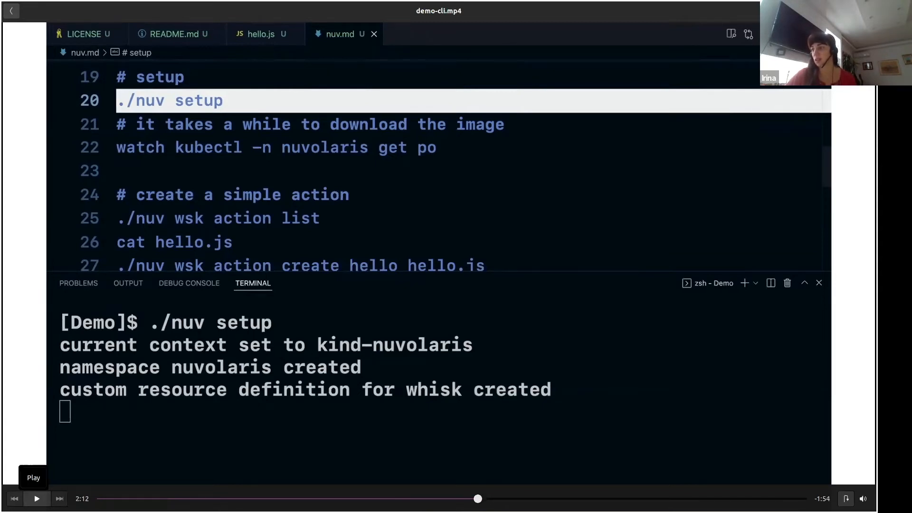
left_click(36, 498)
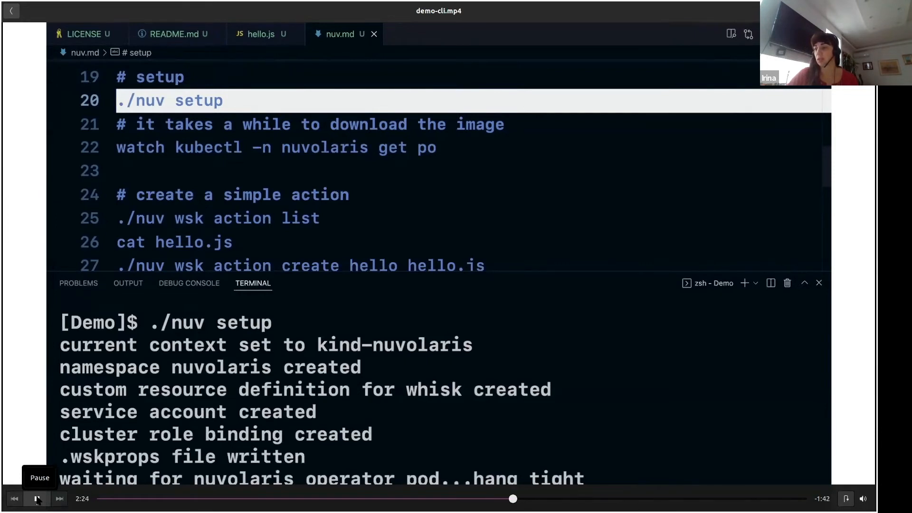
left_click(36, 499)
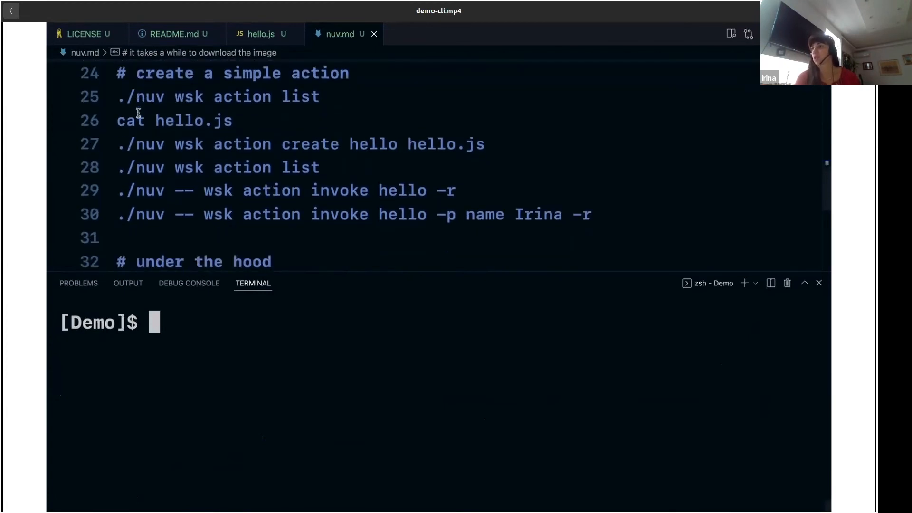
left_click(218, 97)
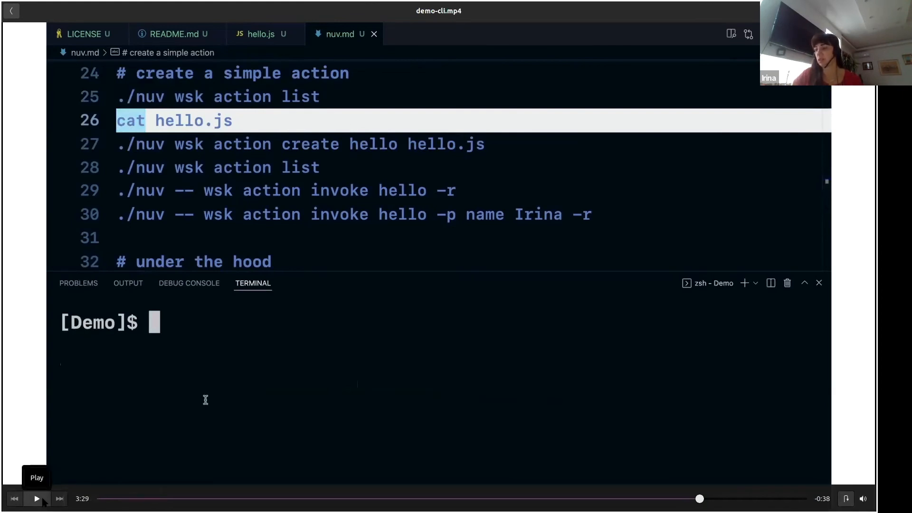
left_click(36, 498)
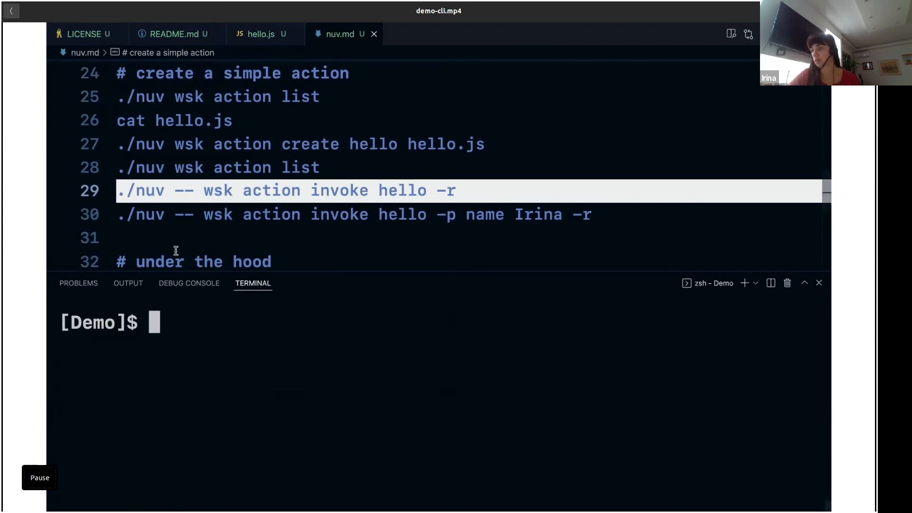
scroll("down", 3)
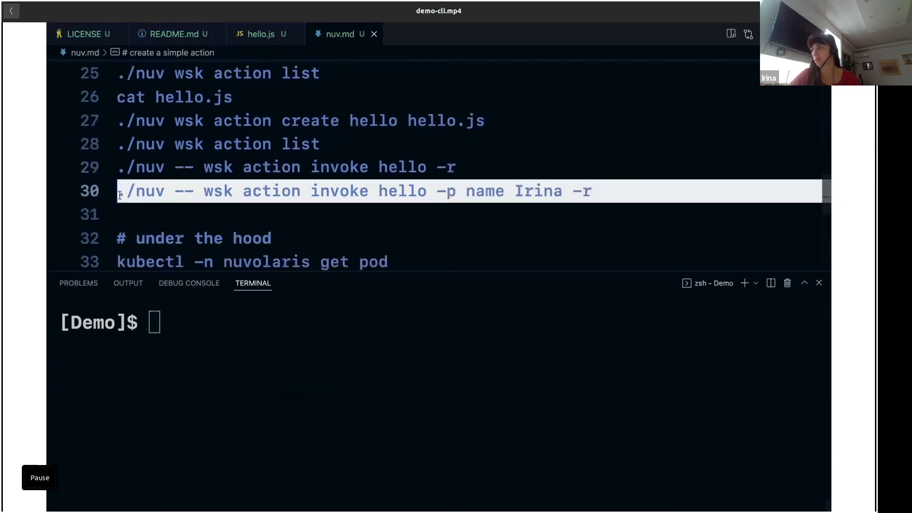